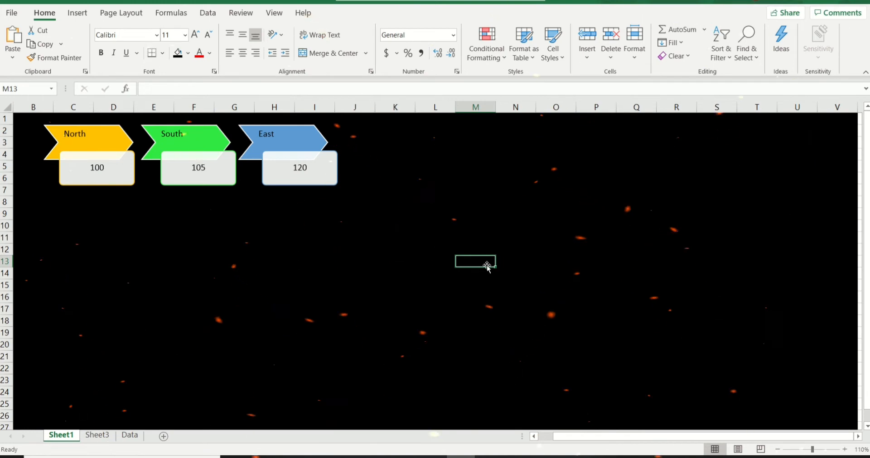
mouse_move(341, 236)
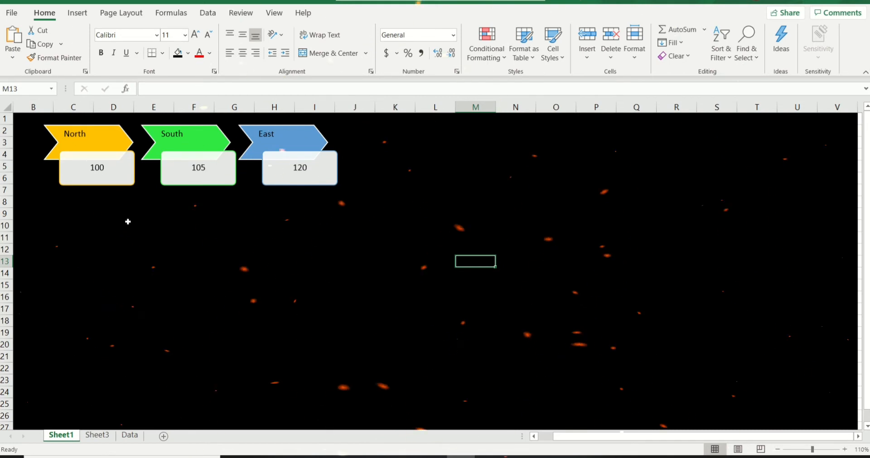
Step: Insert a Chevron Accent Process SmartArt graphic on Sheet3
left_click(97, 438)
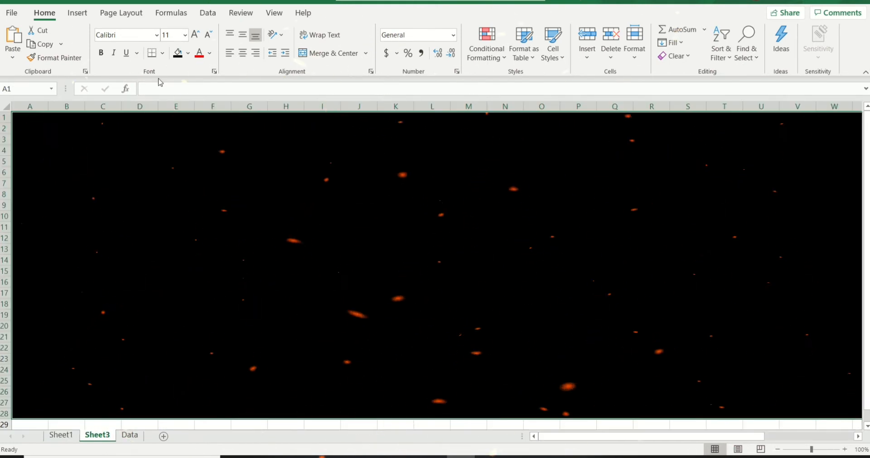
left_click(77, 12)
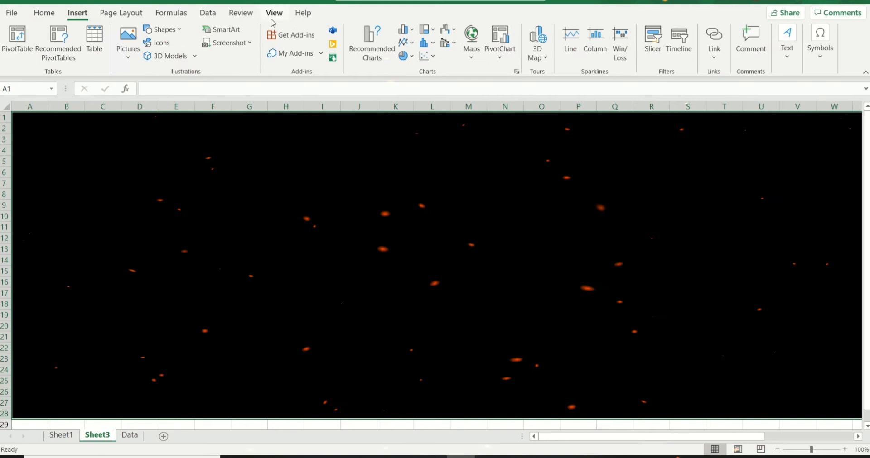
left_click(224, 29)
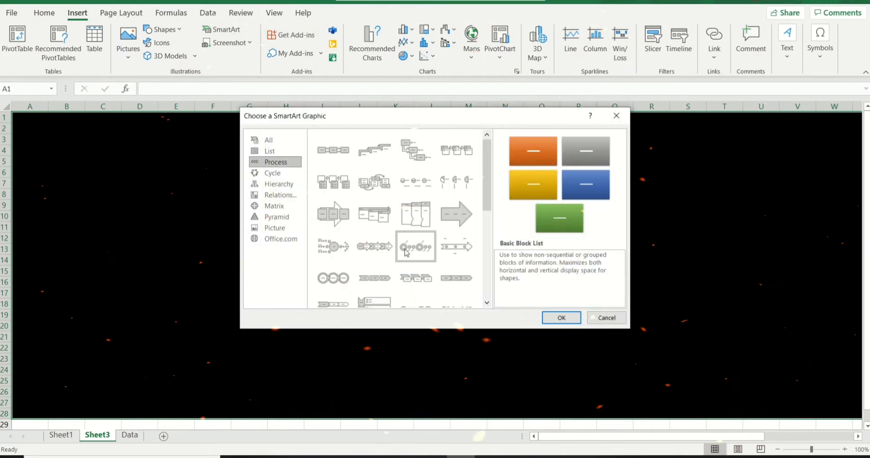
left_click(415, 279)
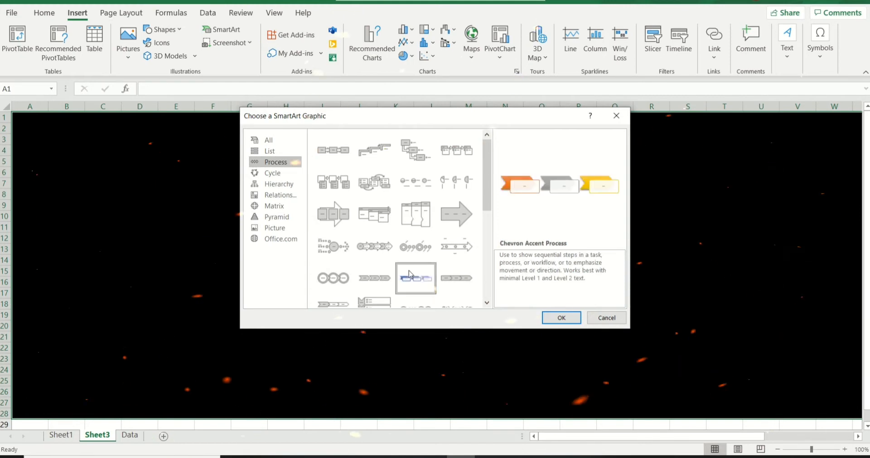
left_click(560, 317)
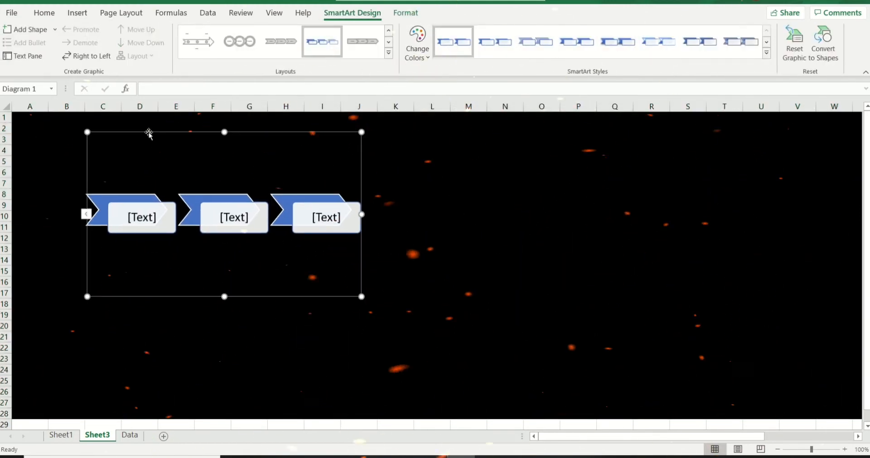
mouse_move(288, 179)
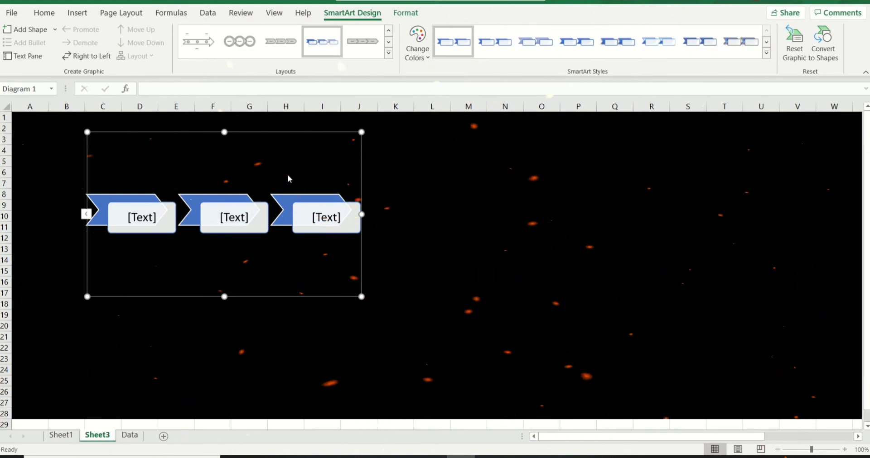
mouse_move(435, 64)
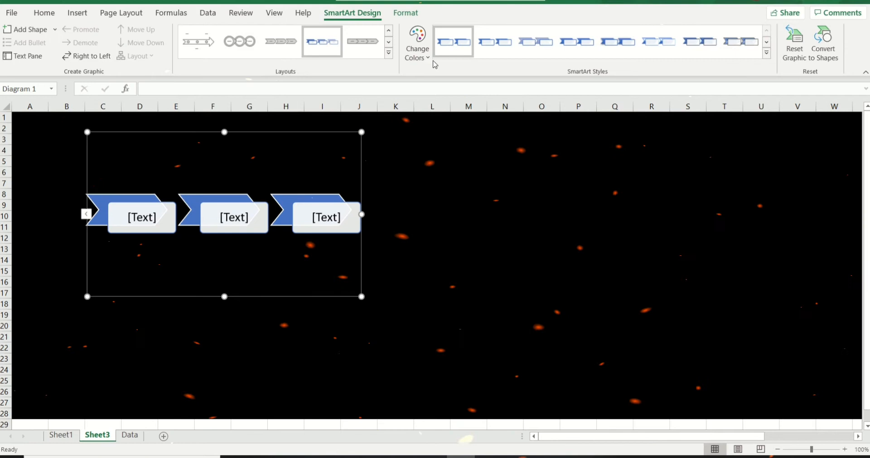
Step: Apply a colorful yellow-green-blue scheme to the chevrons and convert them to shapes
left_click(417, 42)
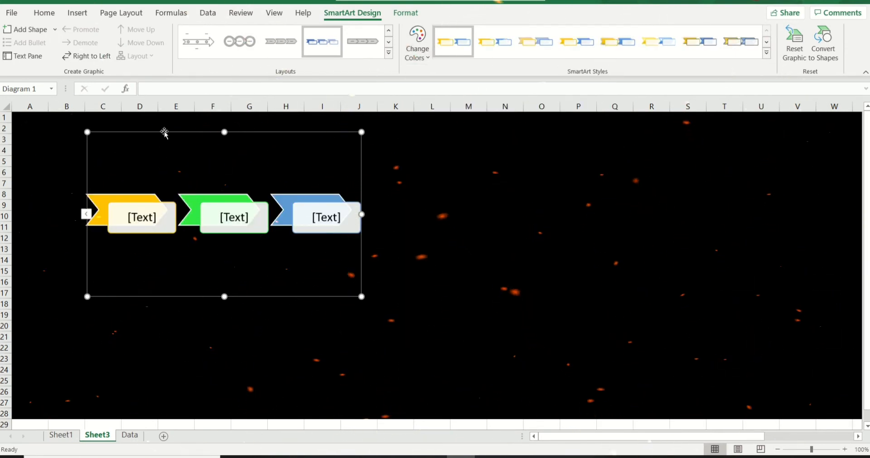
right_click(223, 216)
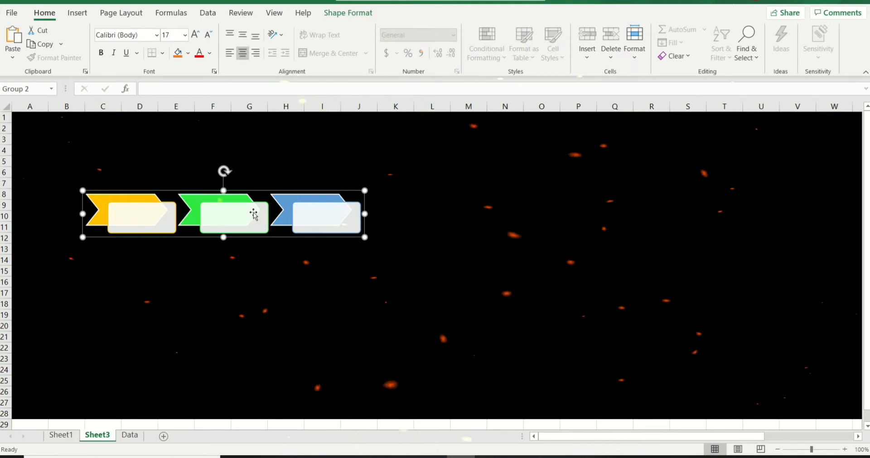
Step: Ungroup the chevron shapes, place them top-left of Sheet3, and deselect
right_click(252, 216)
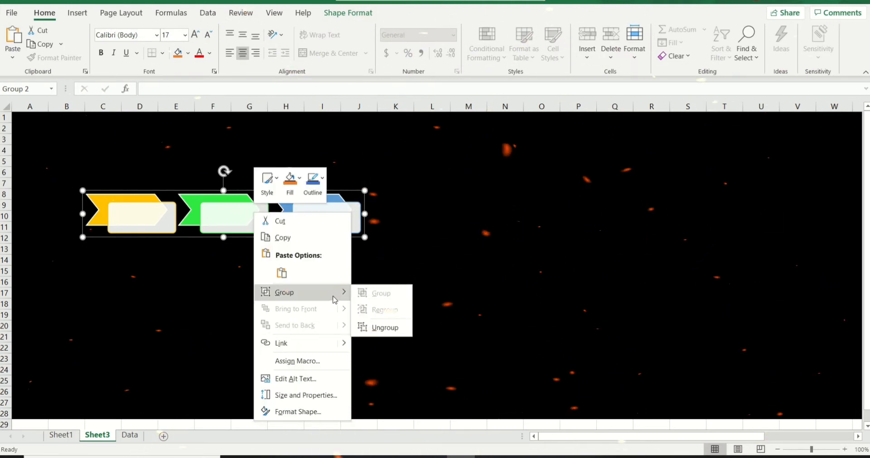
left_click(385, 327)
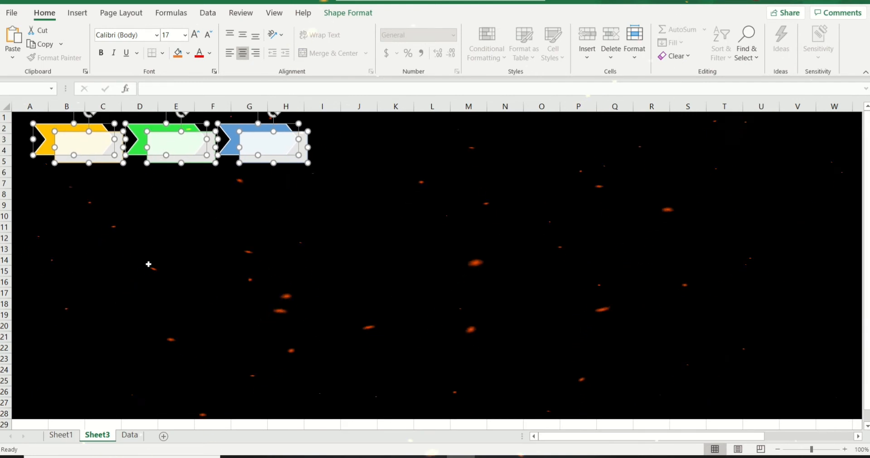
left_click(212, 249)
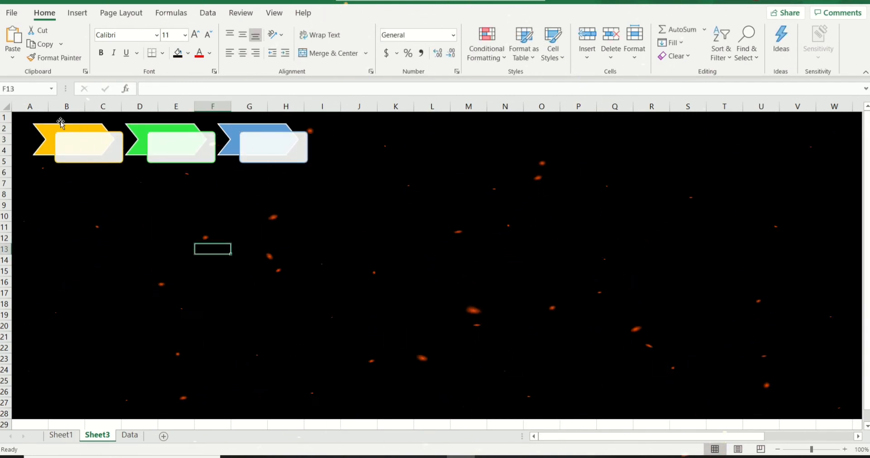
Step: Label the chevrons North and South and begin the =Data! link formula
left_click(129, 438)
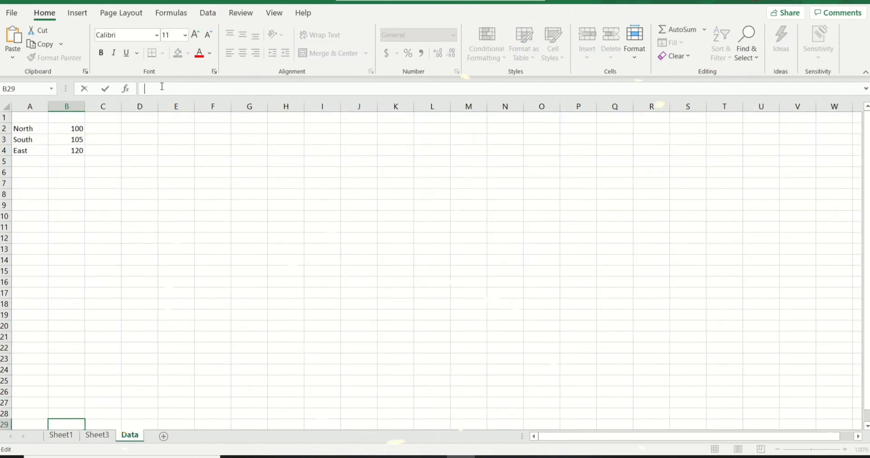
left_click(29, 128)
type("=Data!")
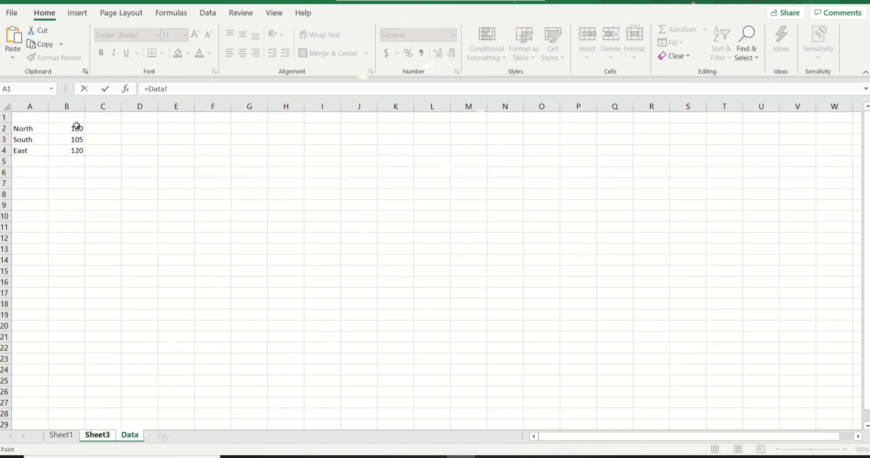
Step: Link the North box to Data!B2 and the South box to Data!B3
left_click(90, 155)
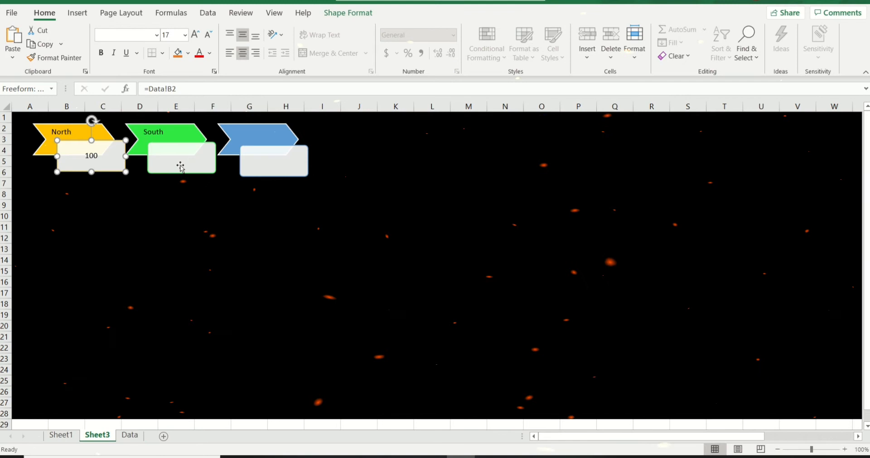
left_click(181, 158)
type("=")
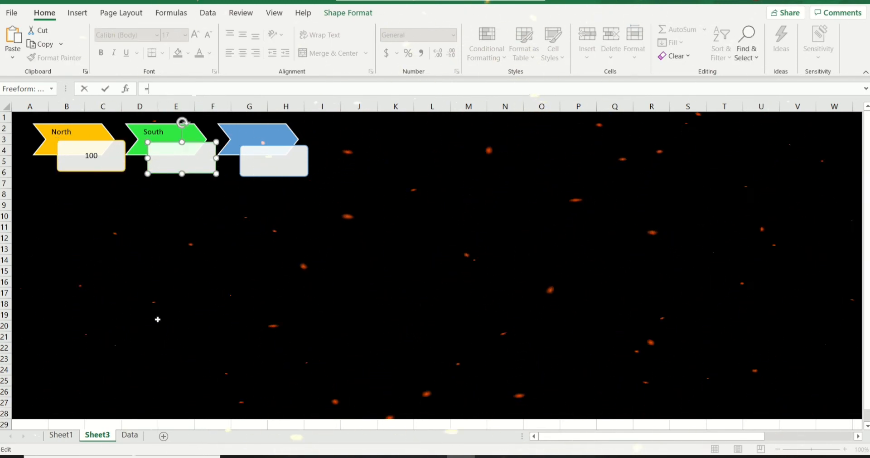
left_click(129, 439)
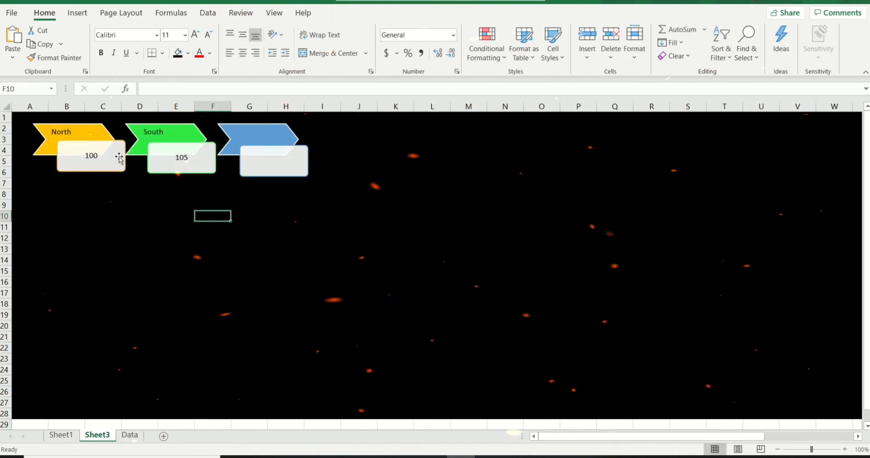
Step: Select the North, South and East value boxes together
left_click(91, 155)
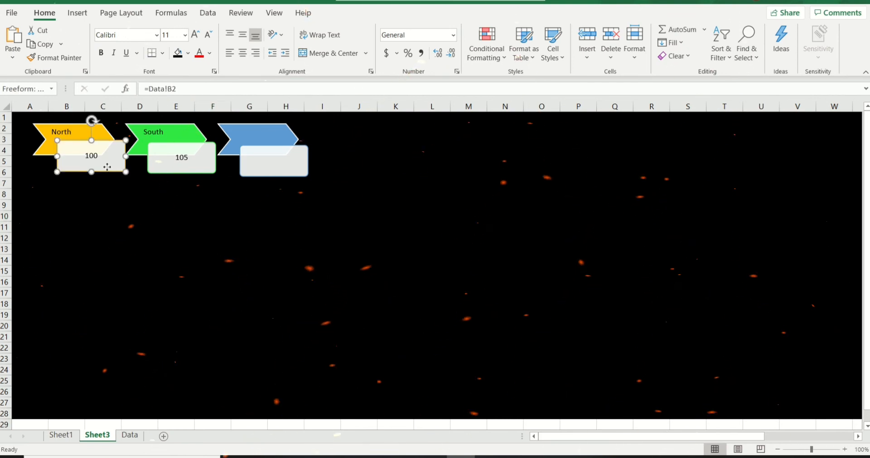
left_click(181, 157)
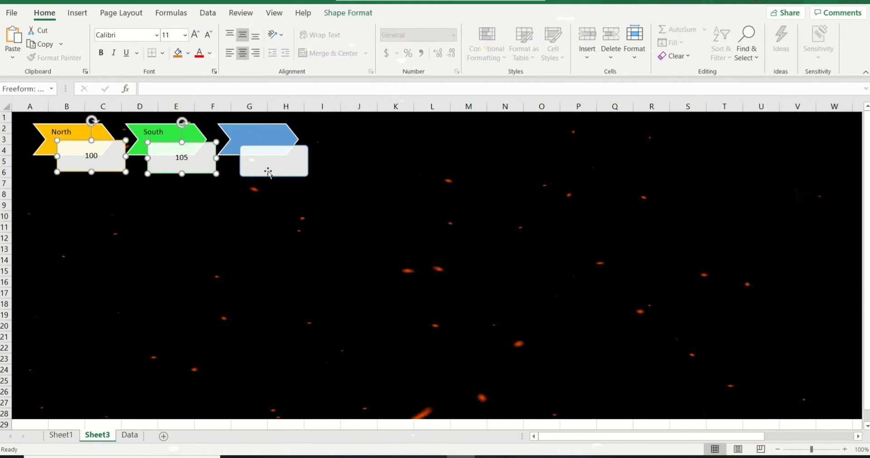
left_click(754, 30)
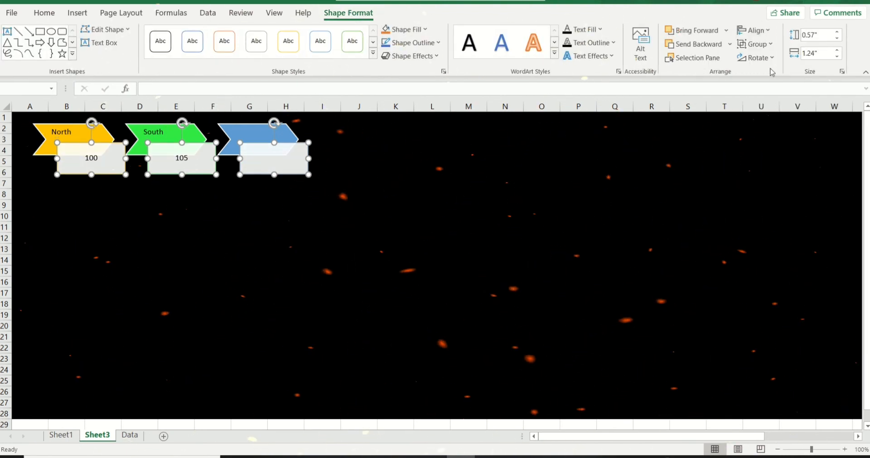
Step: Distribute the three selected value boxes horizontally, then deselect them
left_click(754, 30)
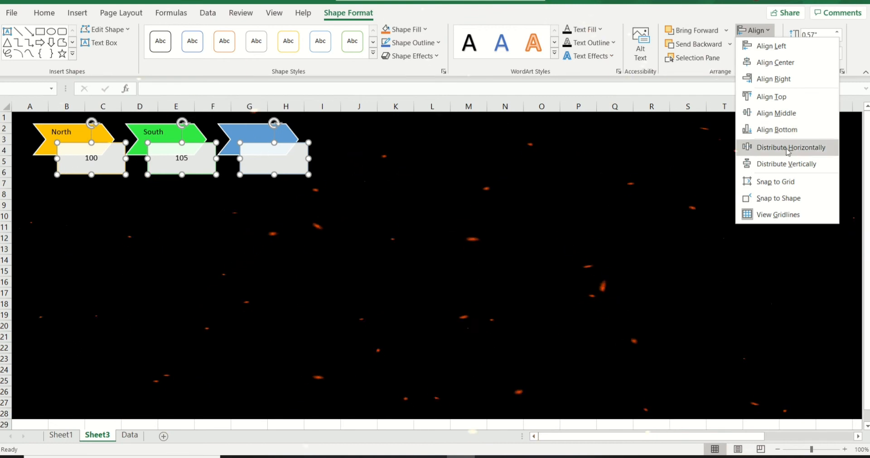
left_click(787, 147)
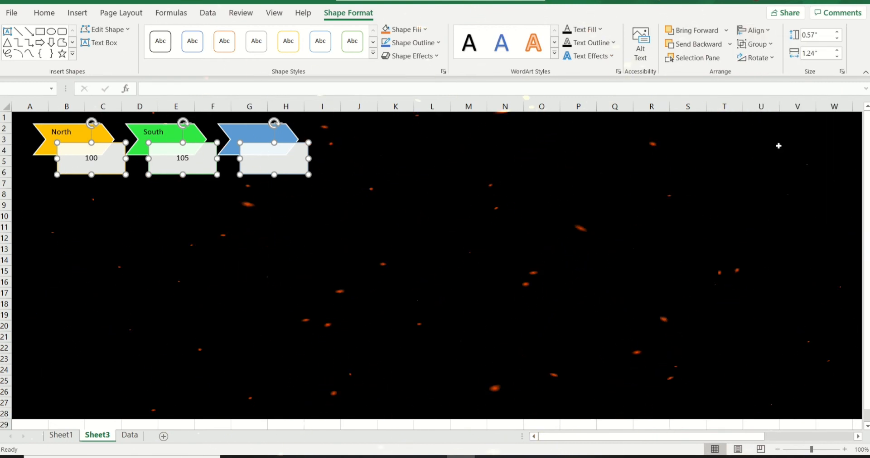
left_click(176, 238)
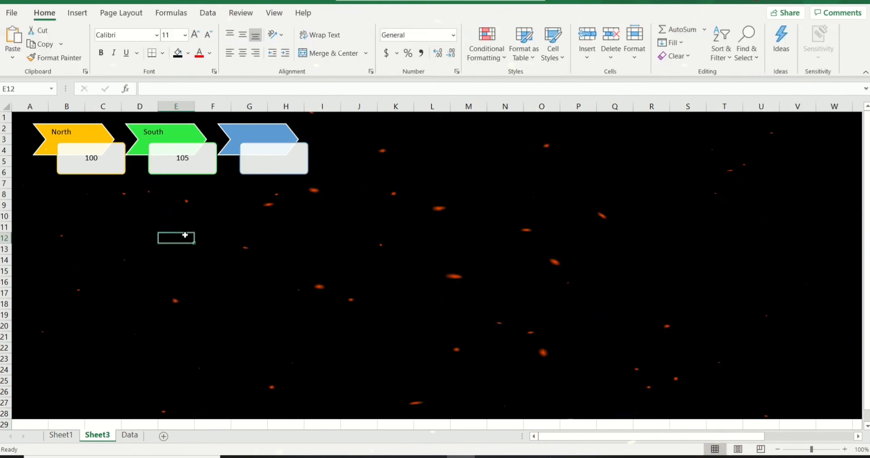